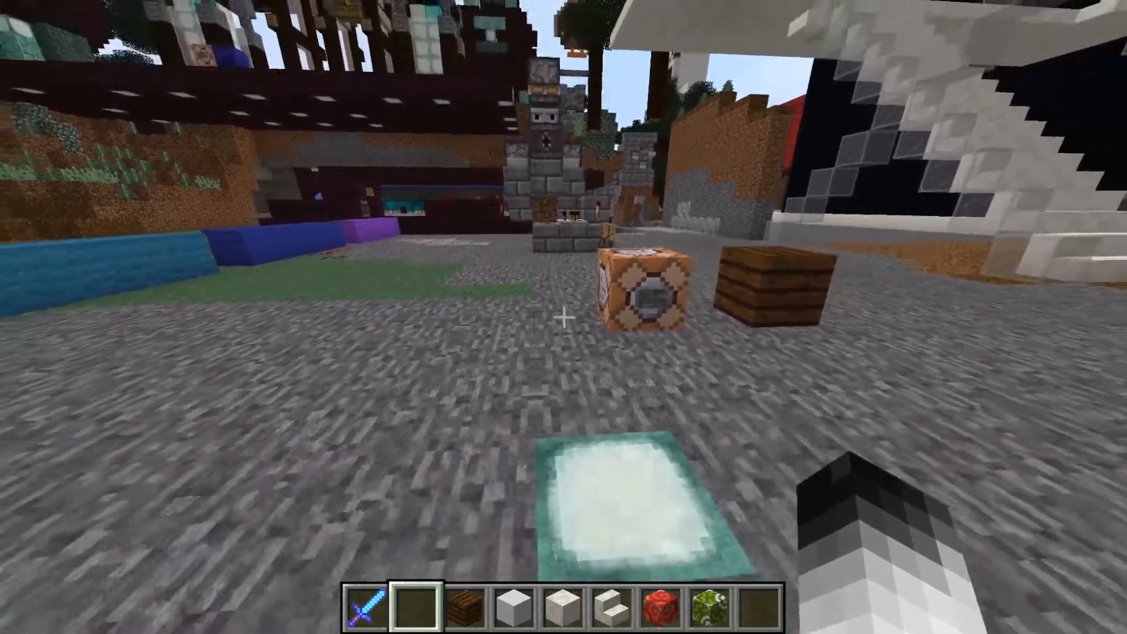
mouse_move(563, 317)
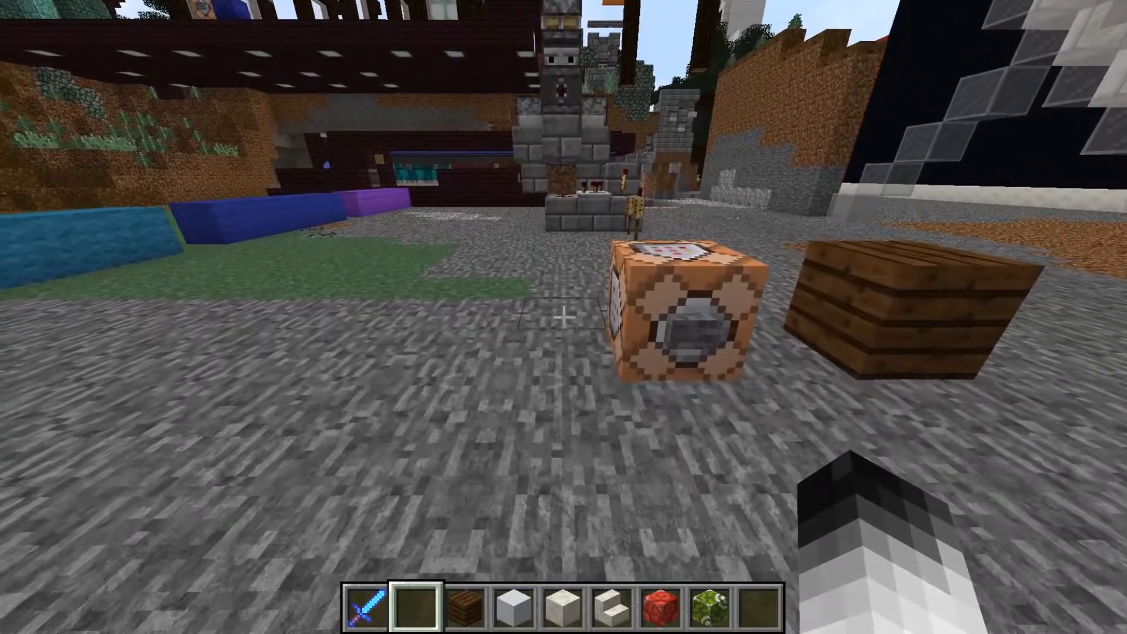
Give yourself a chest with BlockEntityTag LootTable "others:writtenbook" via the /give command
key(t)
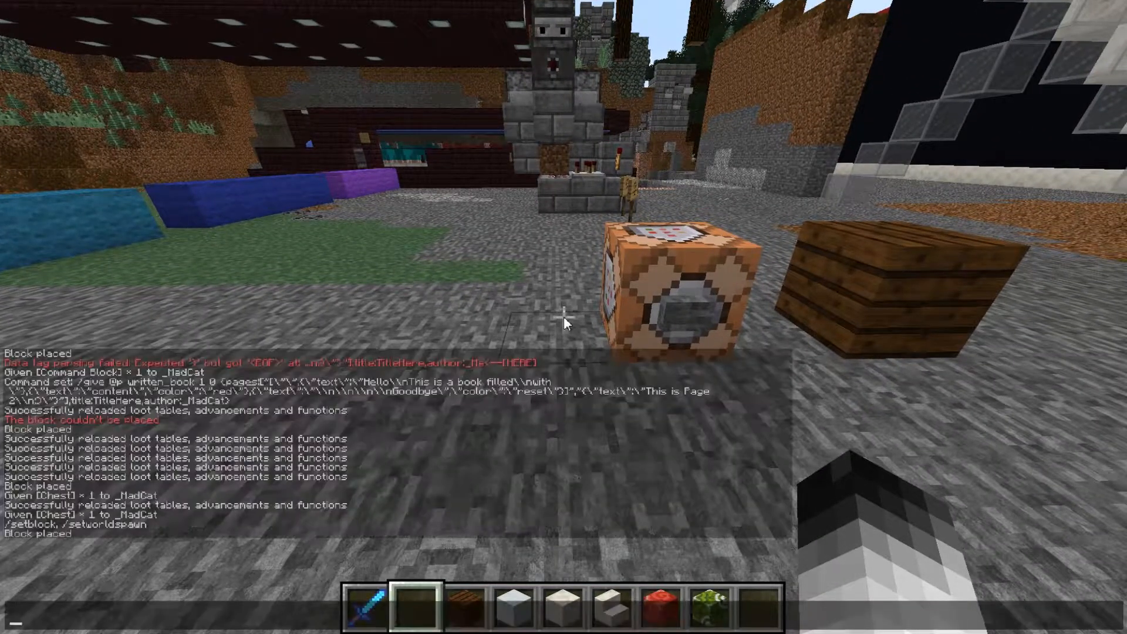
text(/give @p minecraft:chest 1 0{BlockEntityTag:{LootTable:"others:writtenbook"}})
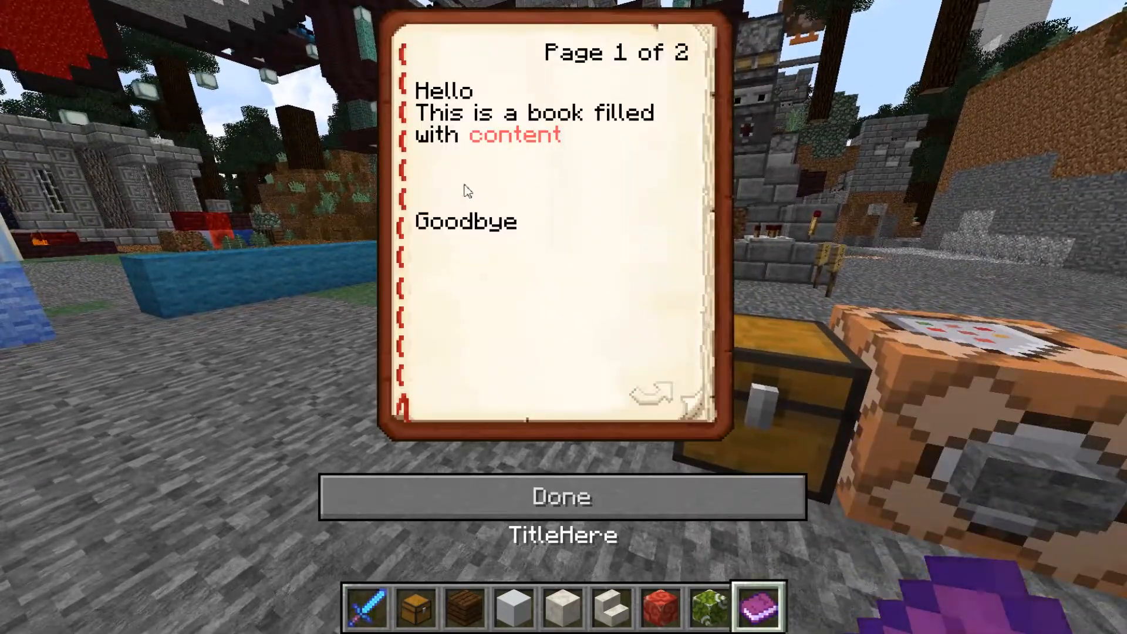
View 'This is Page 2', return to page 1, and close the book with Done
click(660, 393)
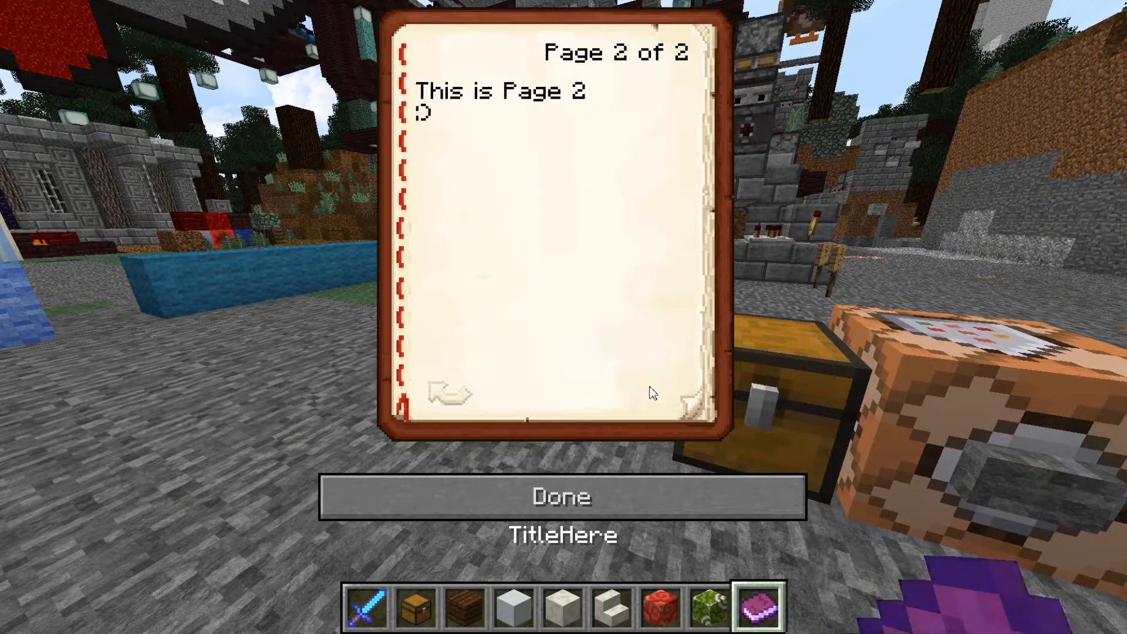
click(443, 397)
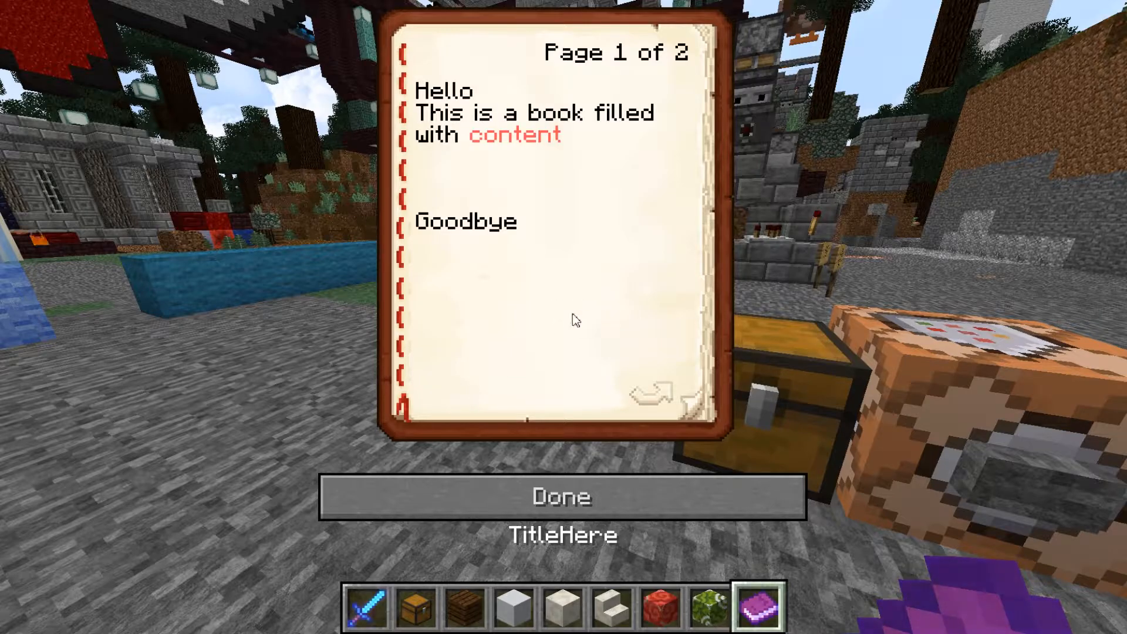
click(561, 495)
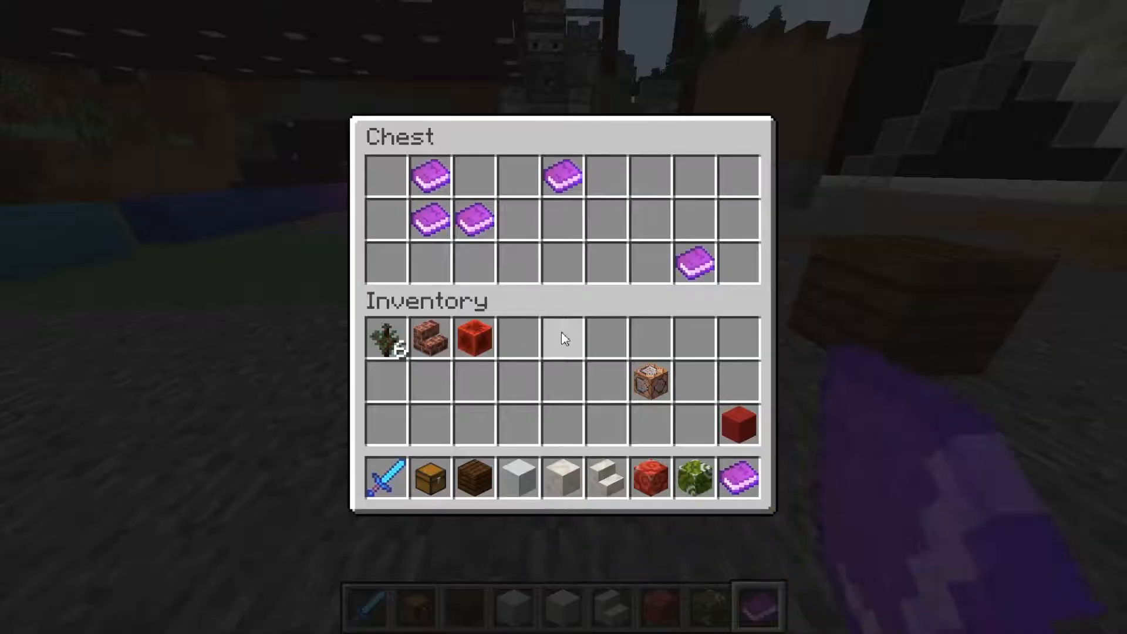
Move the held book into an empty chest slot and leave the chest
click(743, 477)
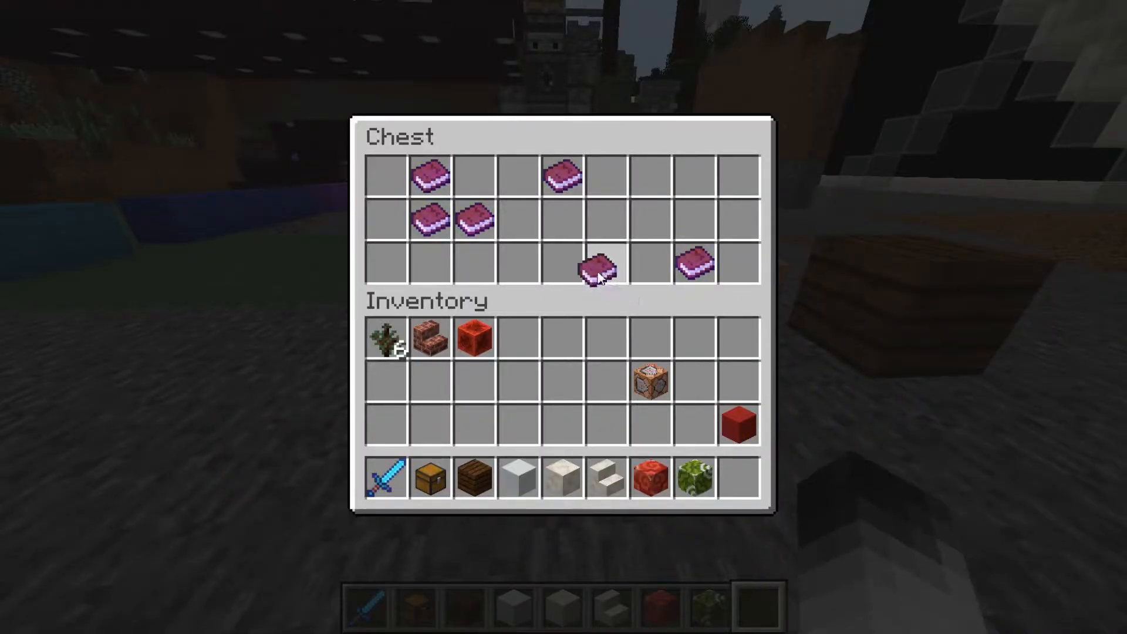
key(Escape)
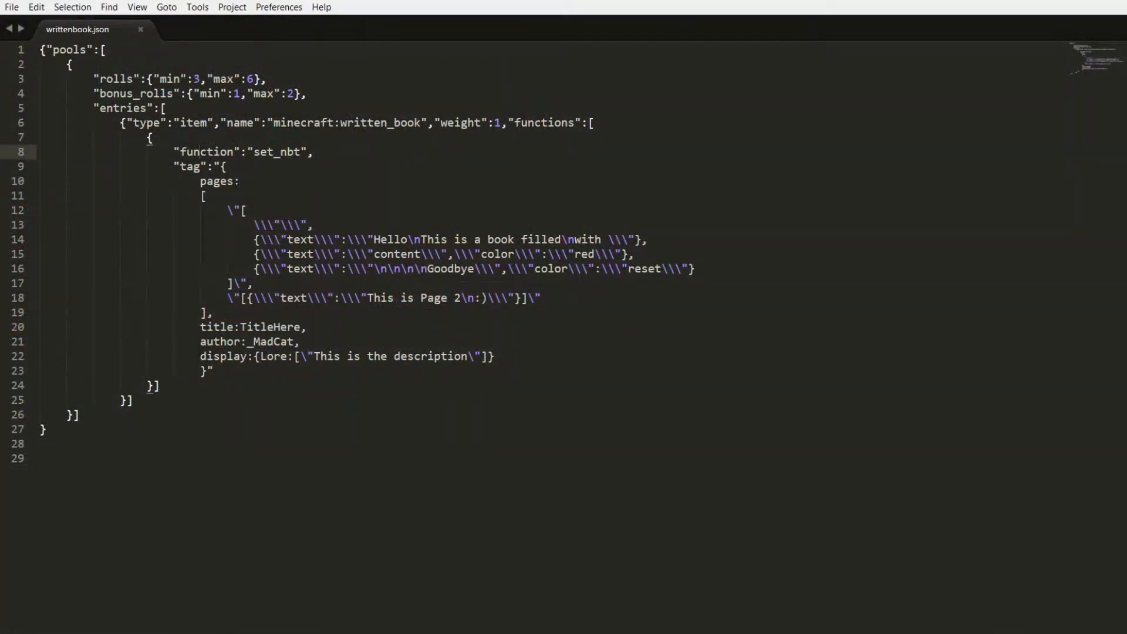
click(205, 151)
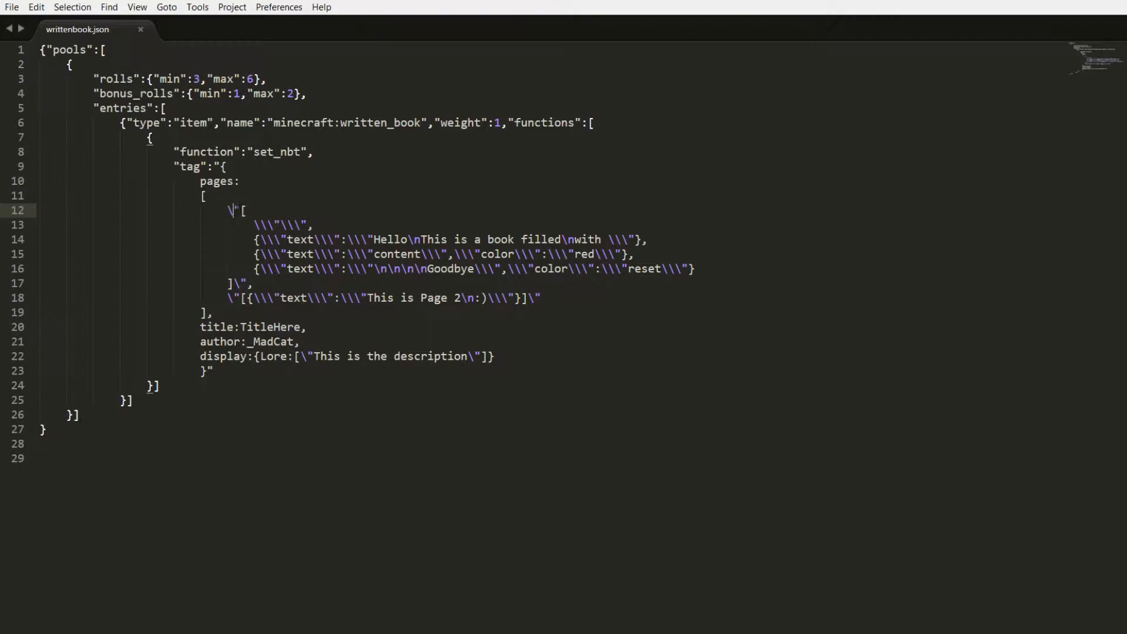
mouse_move(230, 216)
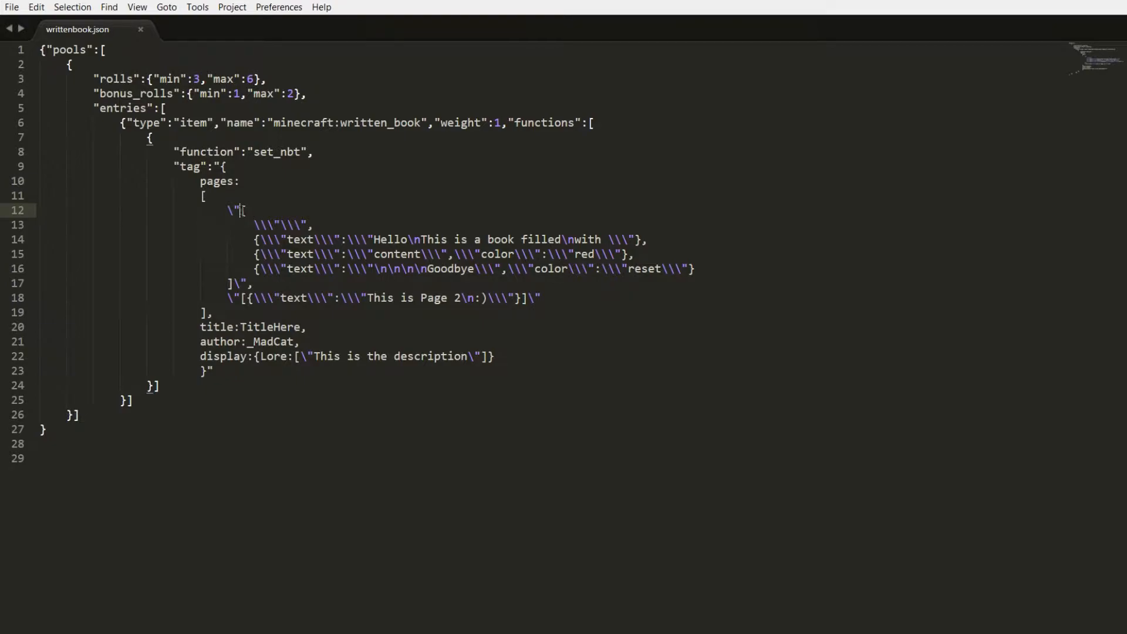
drag(255, 224, 237, 283)
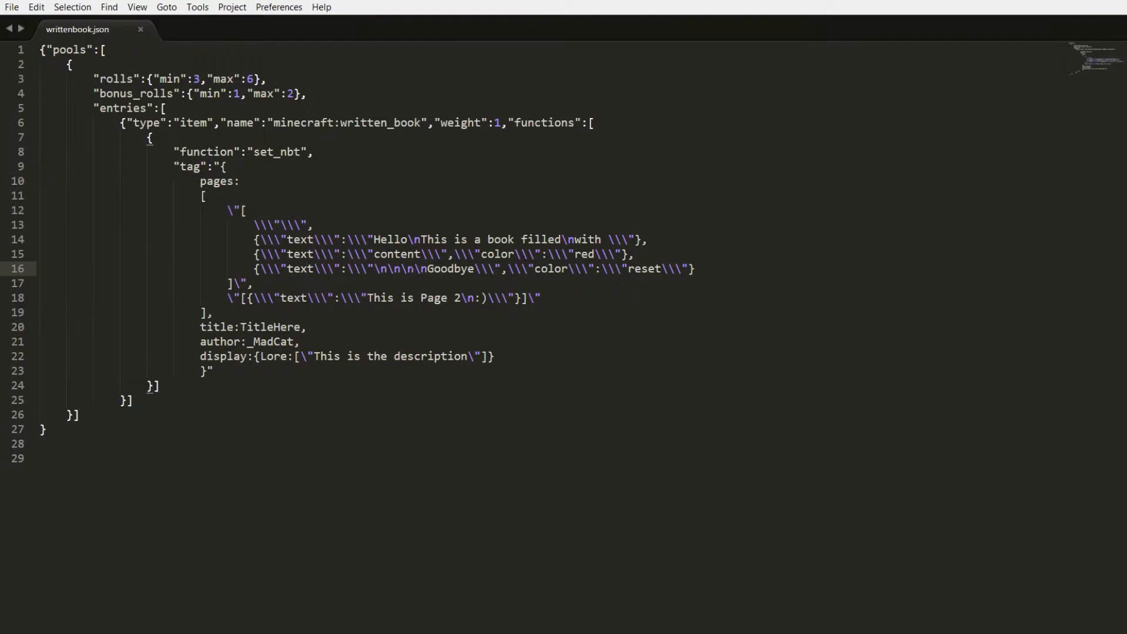
click(416, 239)
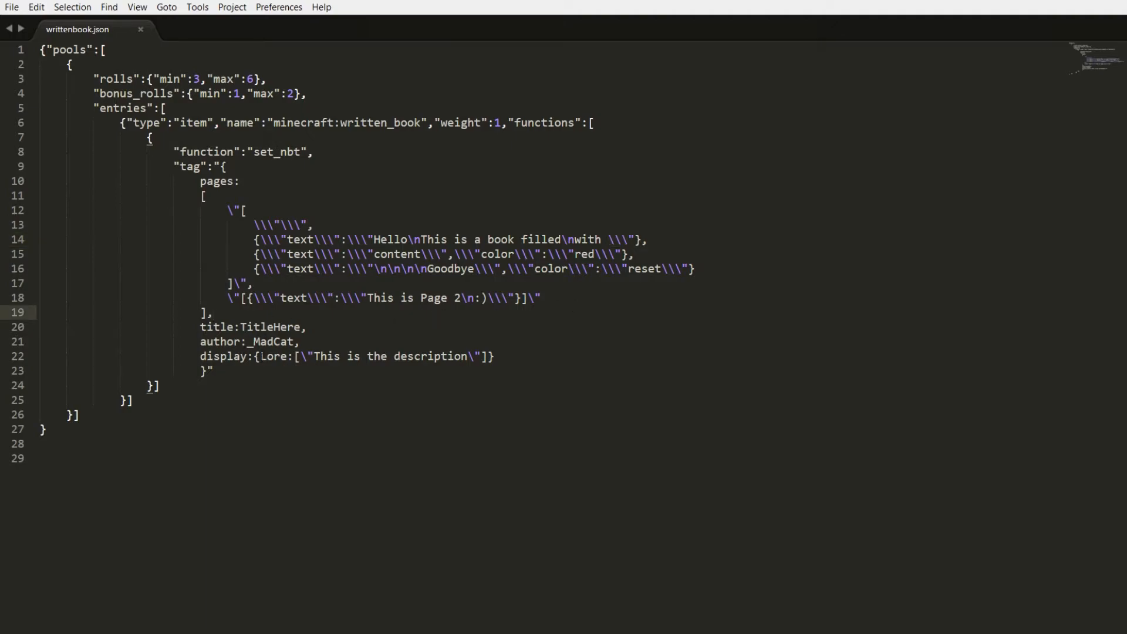
double_click(272, 356)
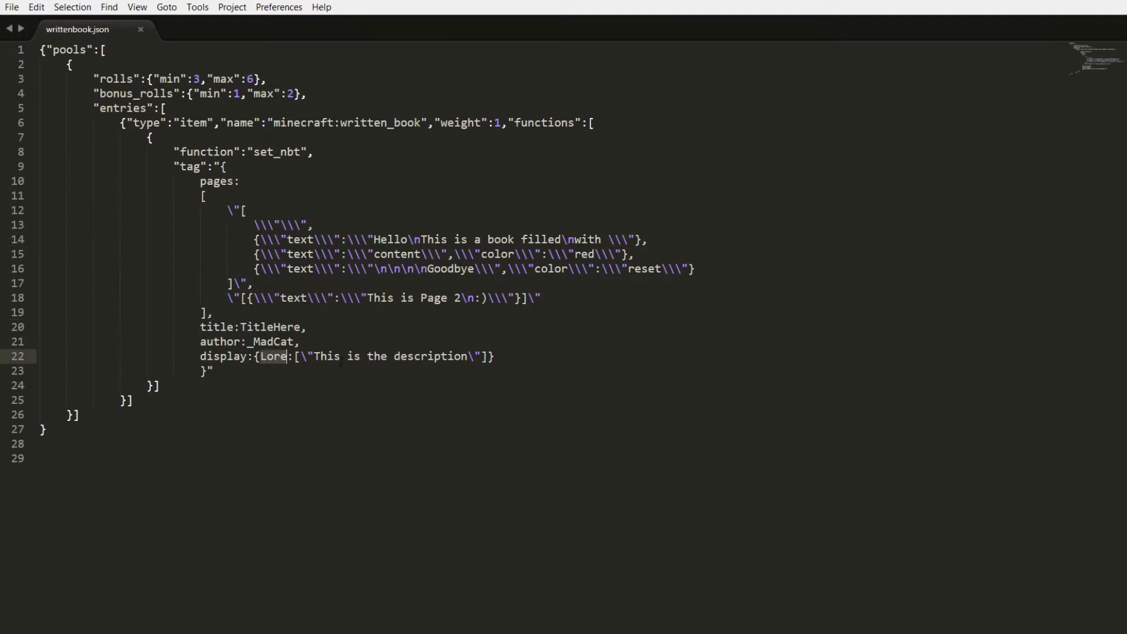